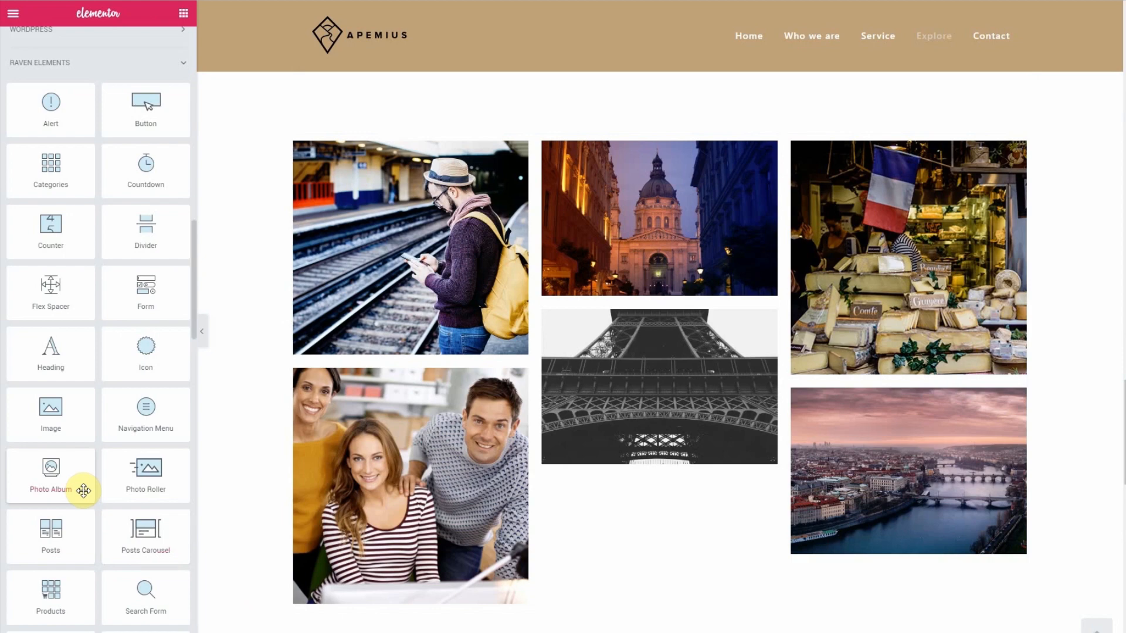
Scroll the widgets panel down toward the Jet Elements section with Images Layout.
scroll("down", 3)
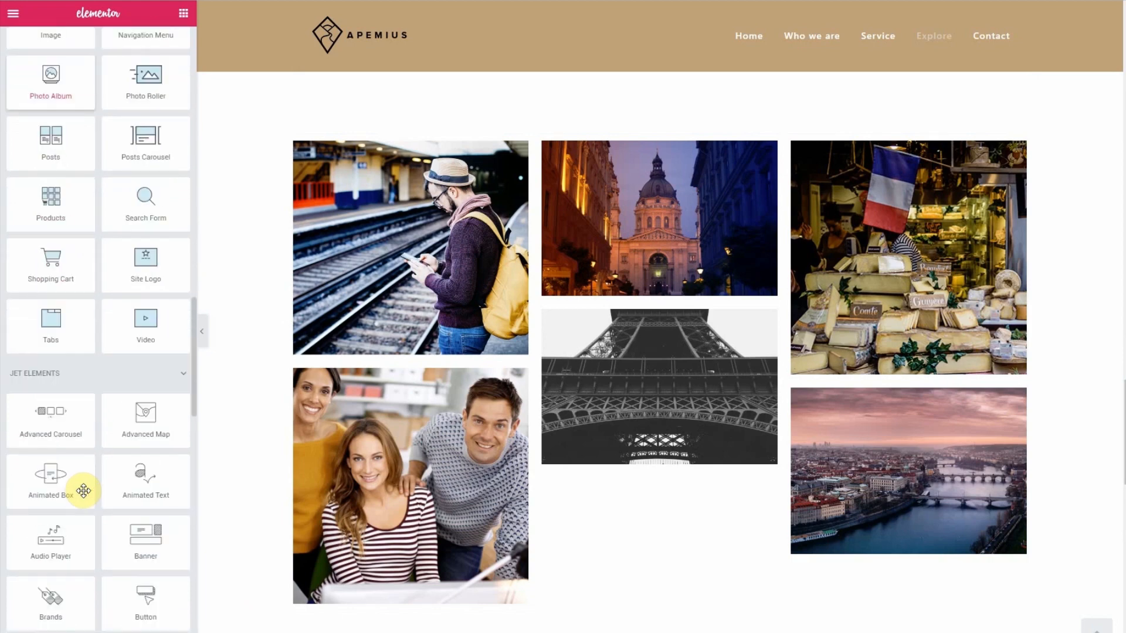
scroll("down", 3)
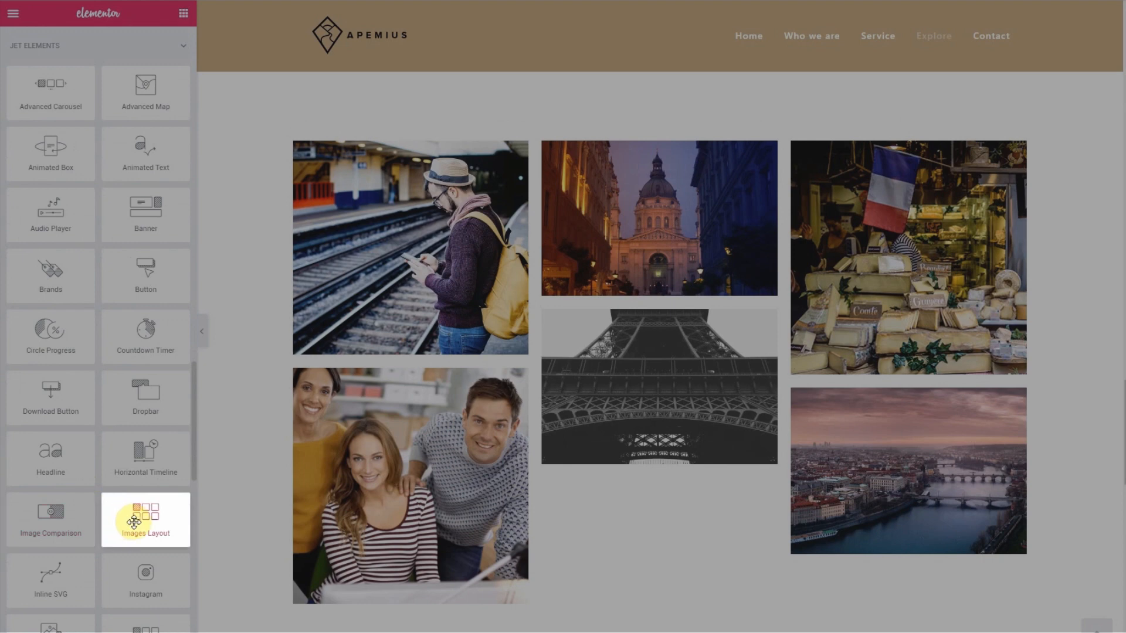
mouse_move(179, 514)
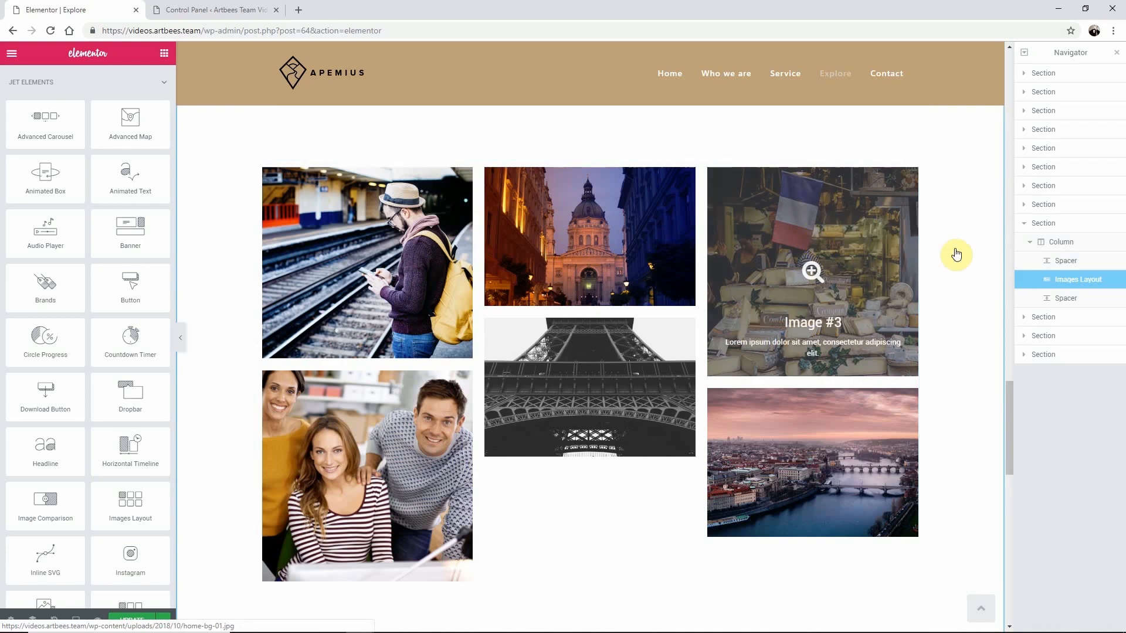
Select the gallery's Images Layout widget so its Edit panel appears.
left_click(1069, 279)
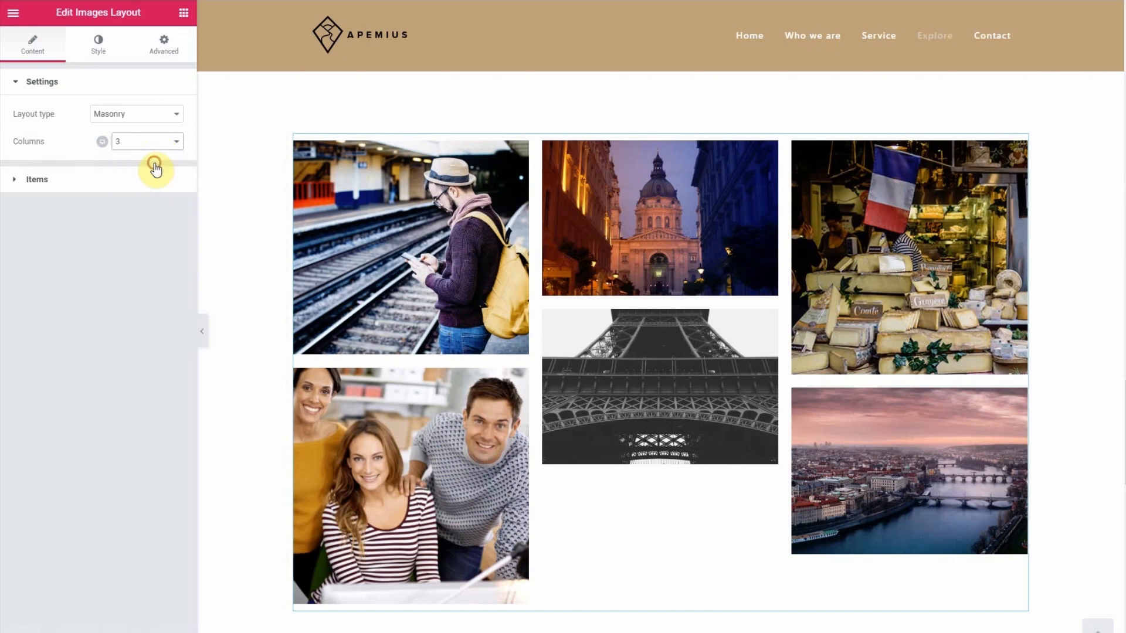
left_click(147, 141)
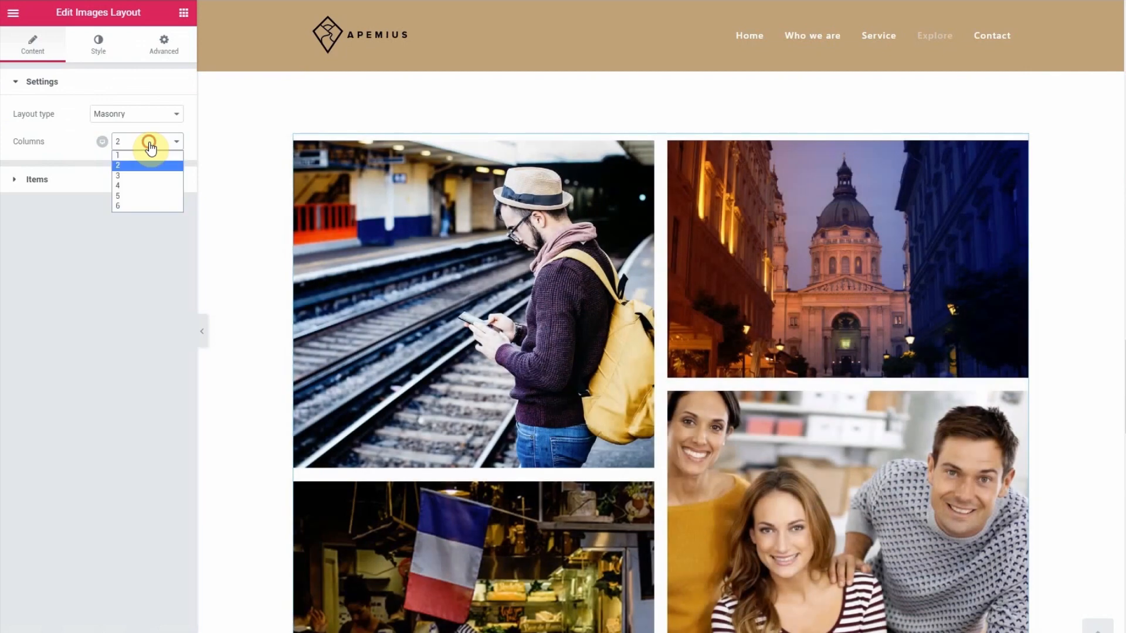
mouse_move(155, 186)
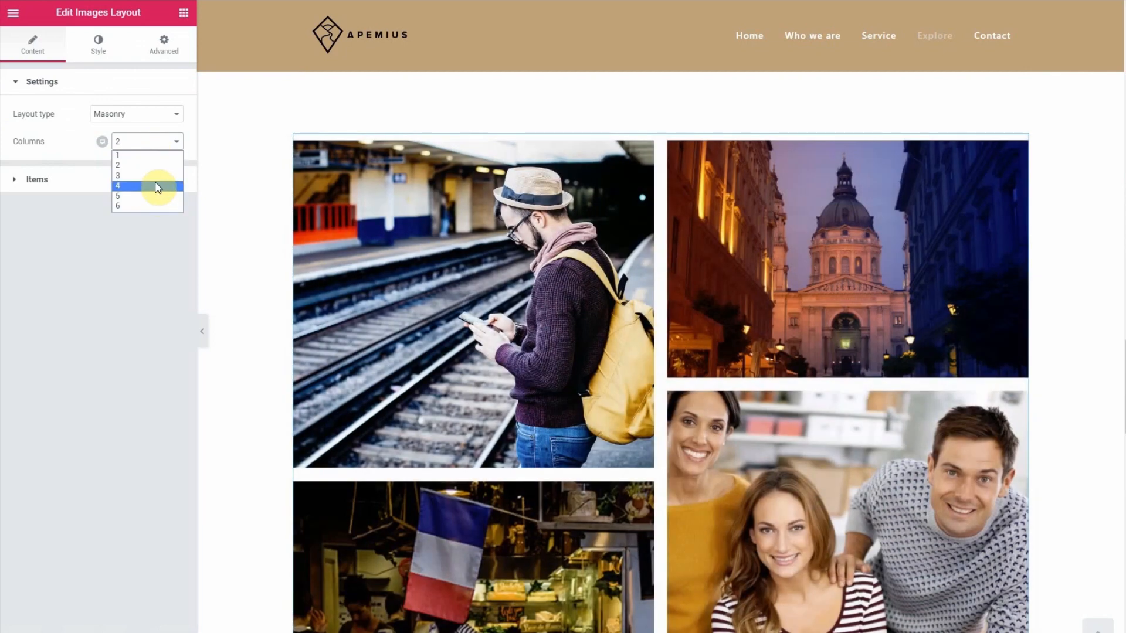
left_click(117, 186)
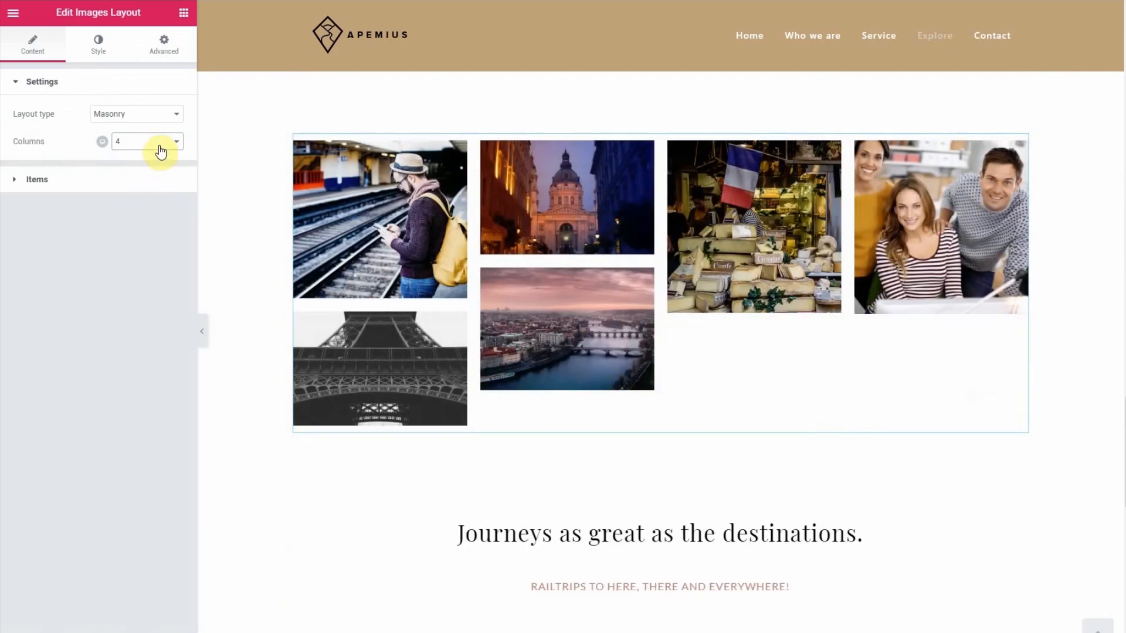
left_click(174, 141)
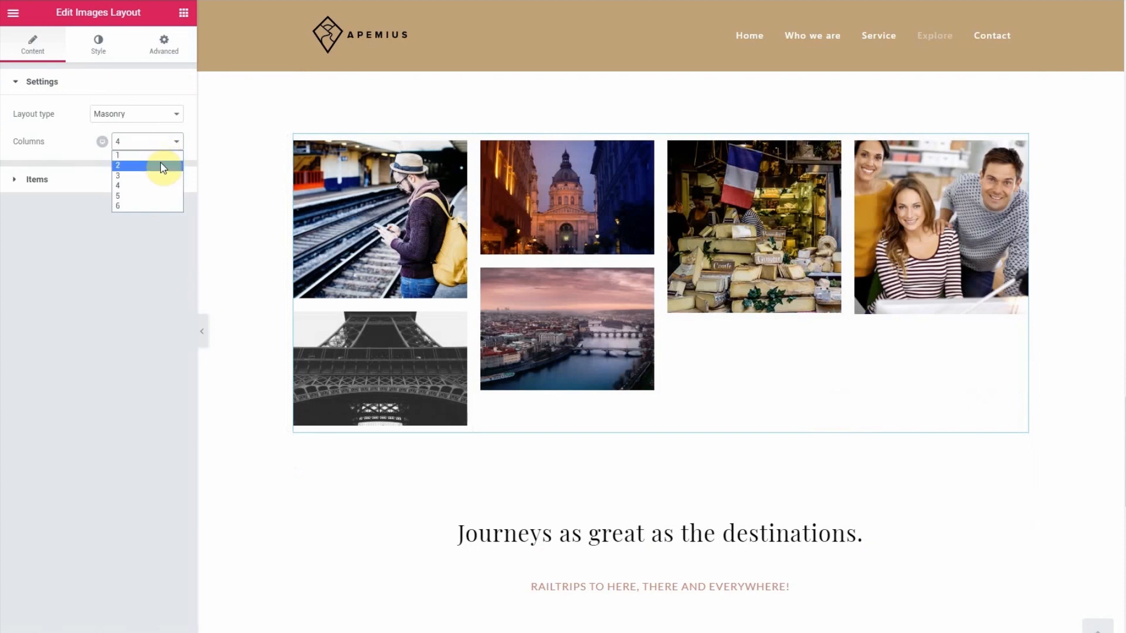
left_click(118, 175)
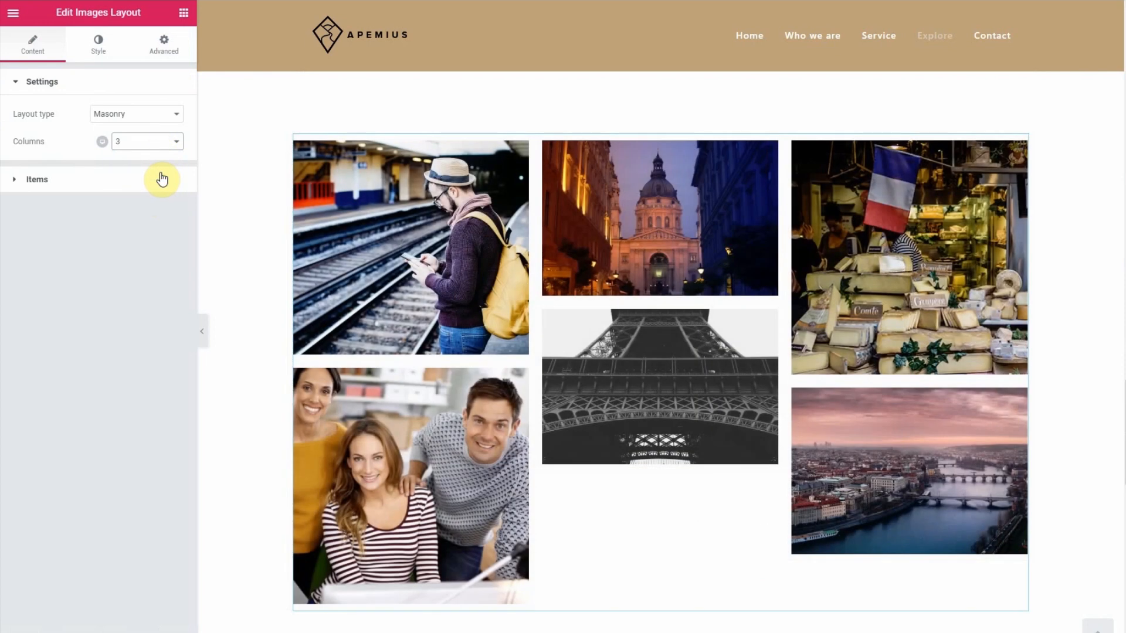
left_click(135, 113)
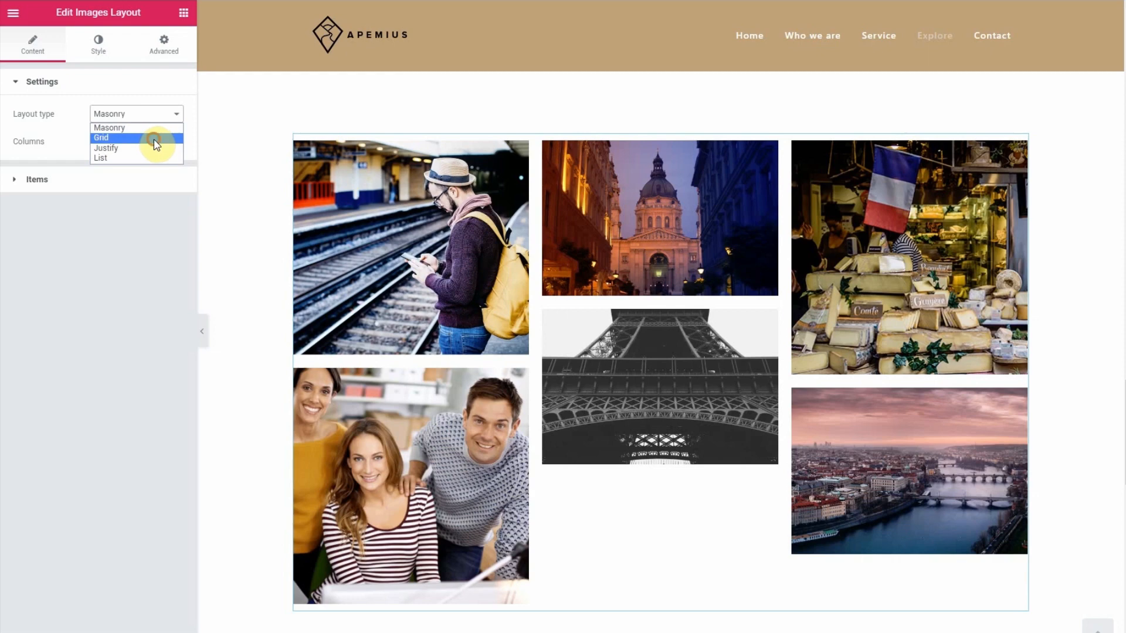
Use the Grid layout, vary Item Height from short strips to tall tiles, then pick a column count.
left_click(101, 137)
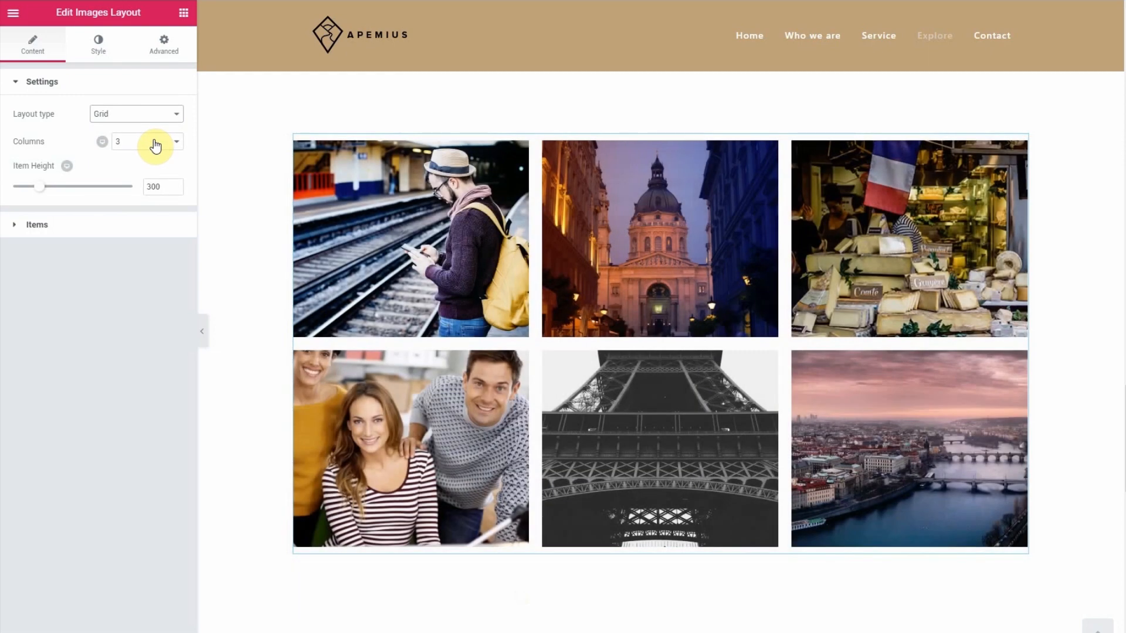
mouse_move(45, 191)
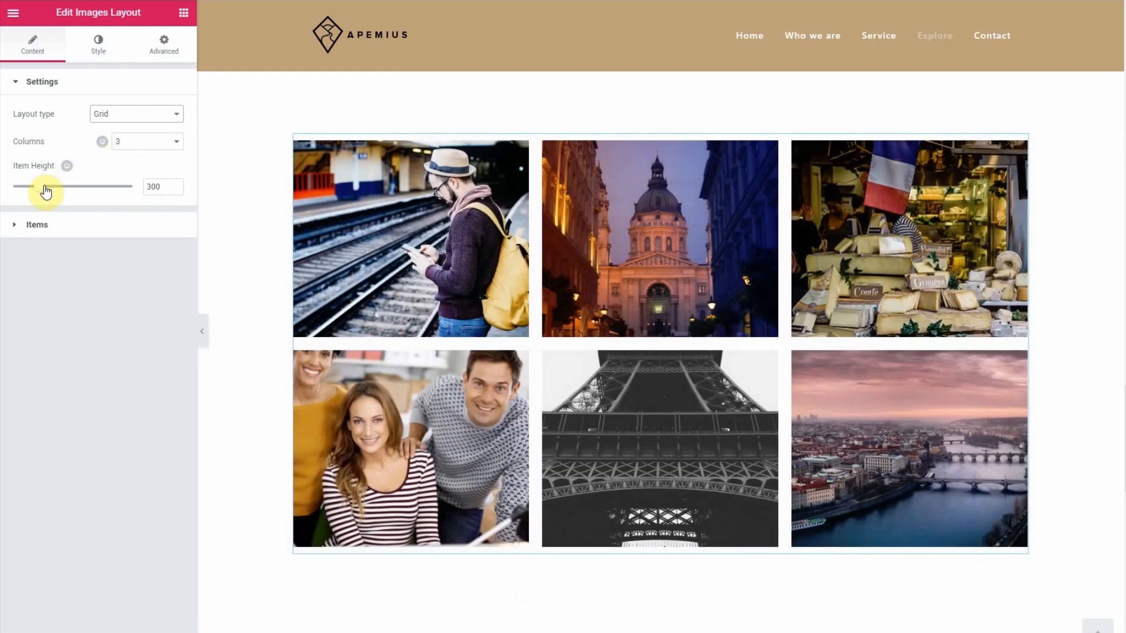
left_click_drag(45, 187, 72, 187)
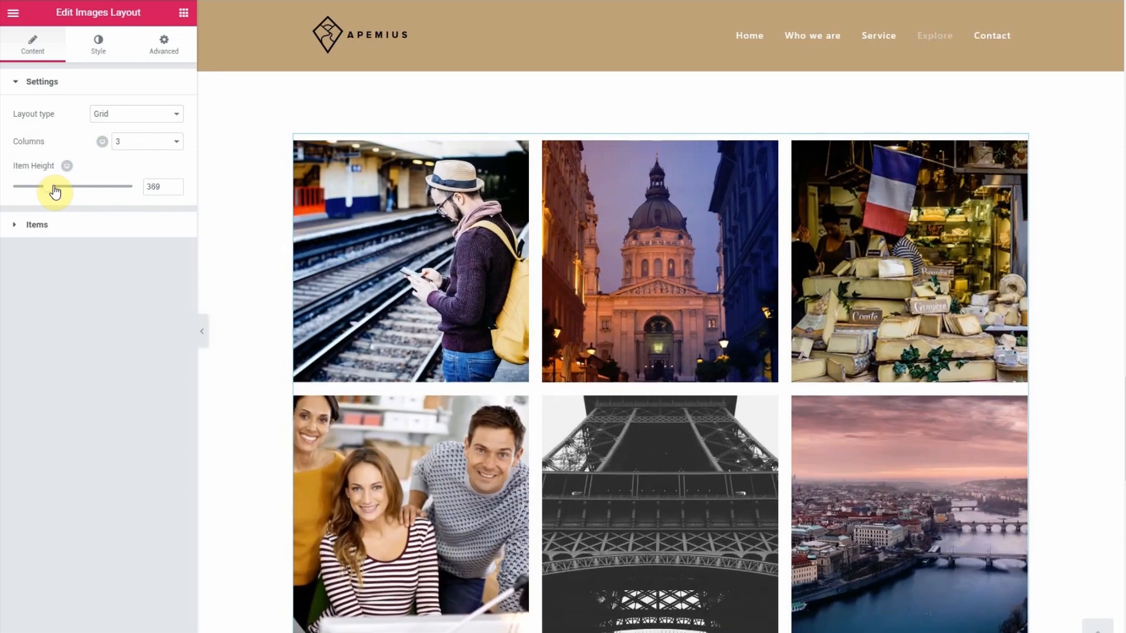
left_click_drag(56, 187, 24, 186)
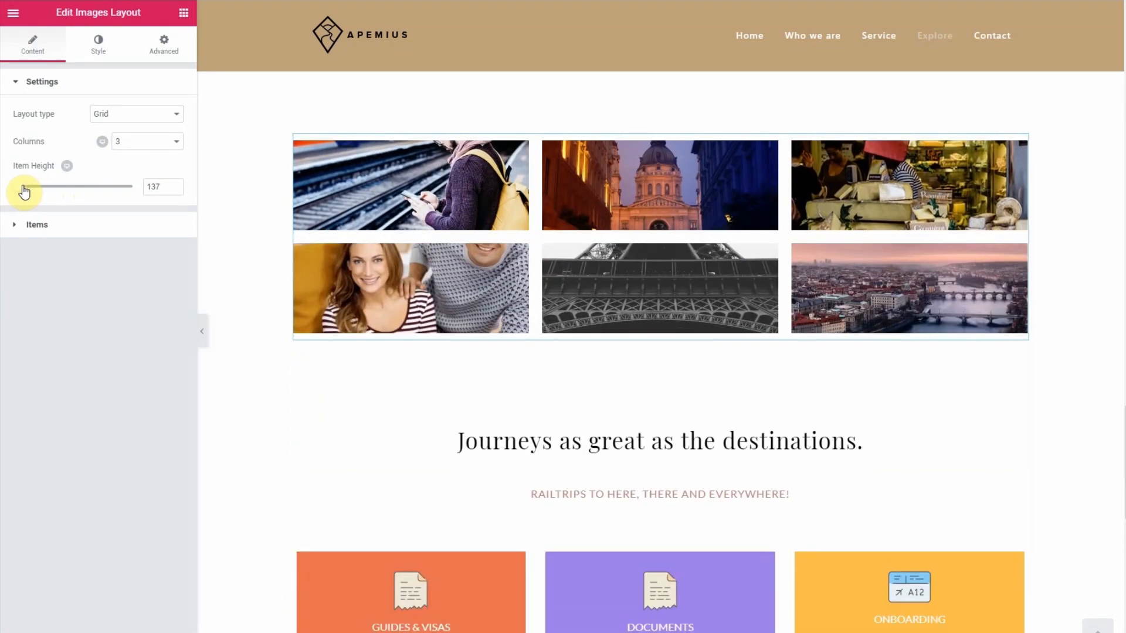
left_click_drag(23, 187, 80, 187)
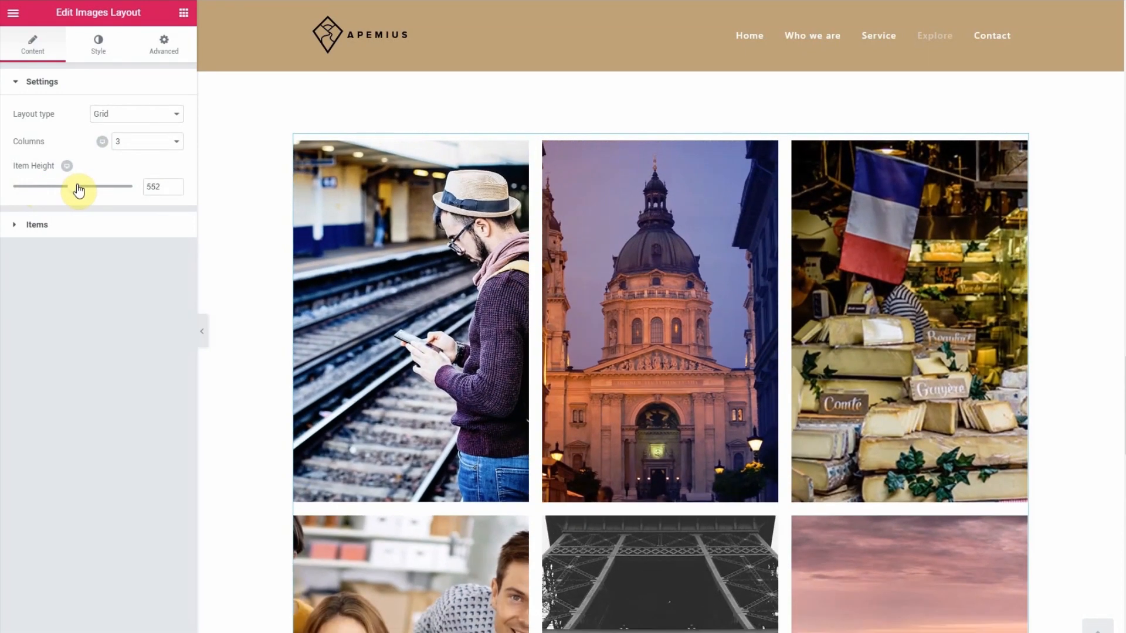
left_click(175, 141)
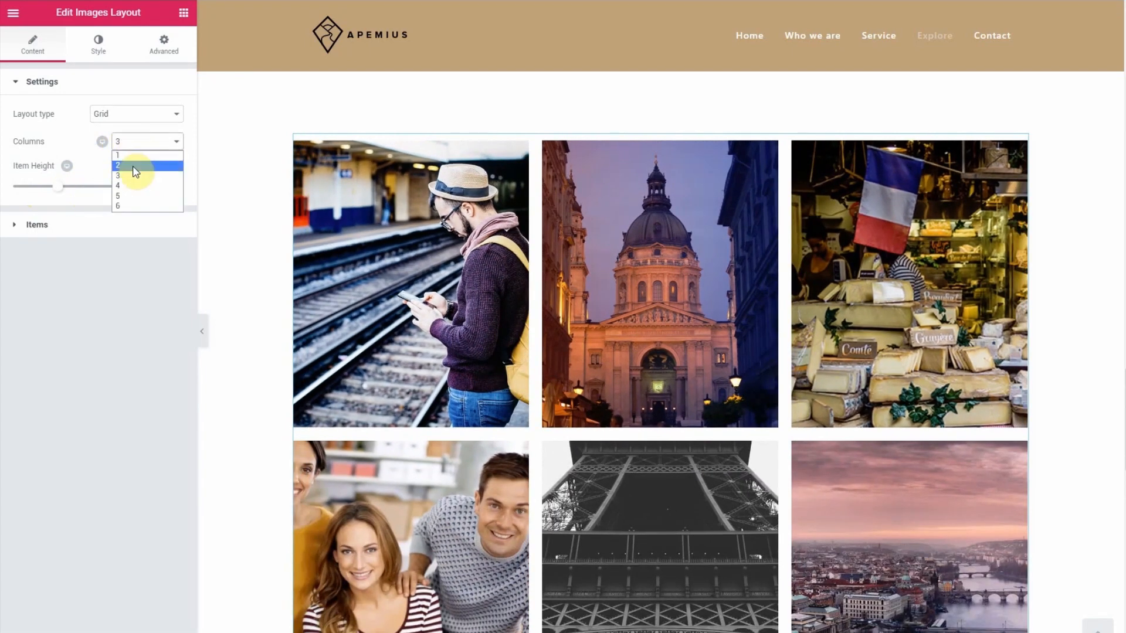
left_click(117, 165)
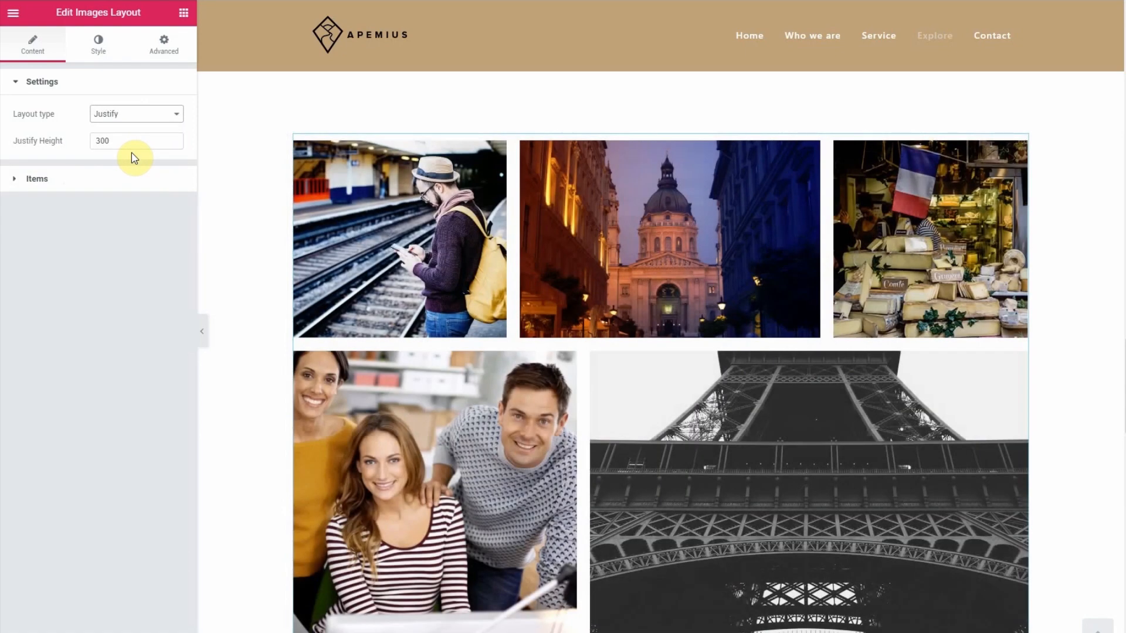
Set the Justify row height field (entering 200) to get larger gallery rows.
left_click(105, 140)
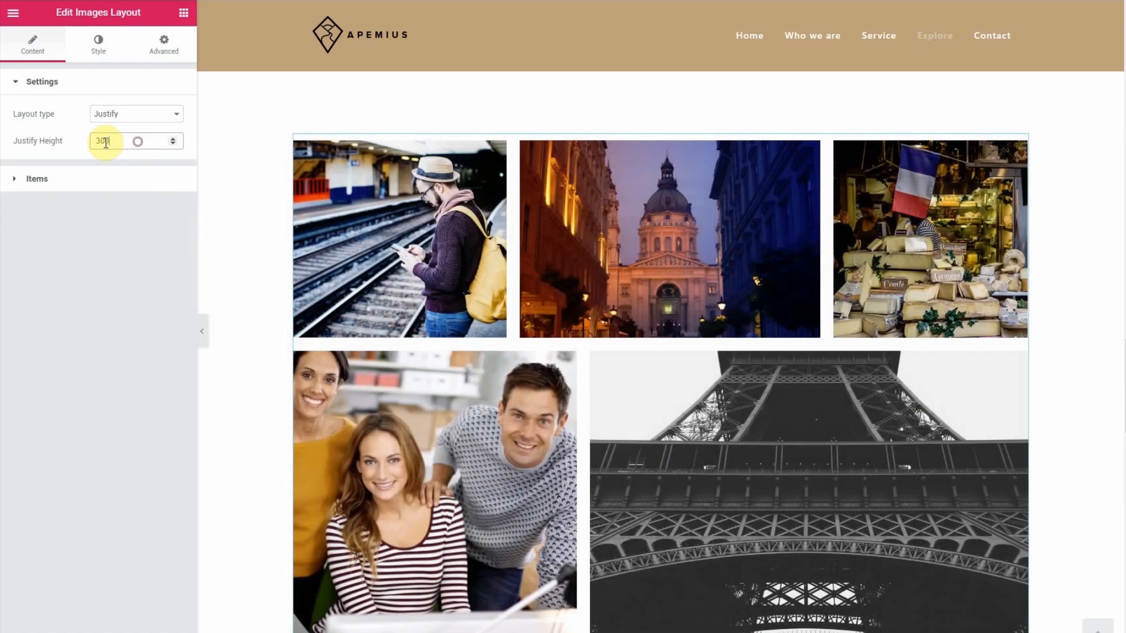
type("200")
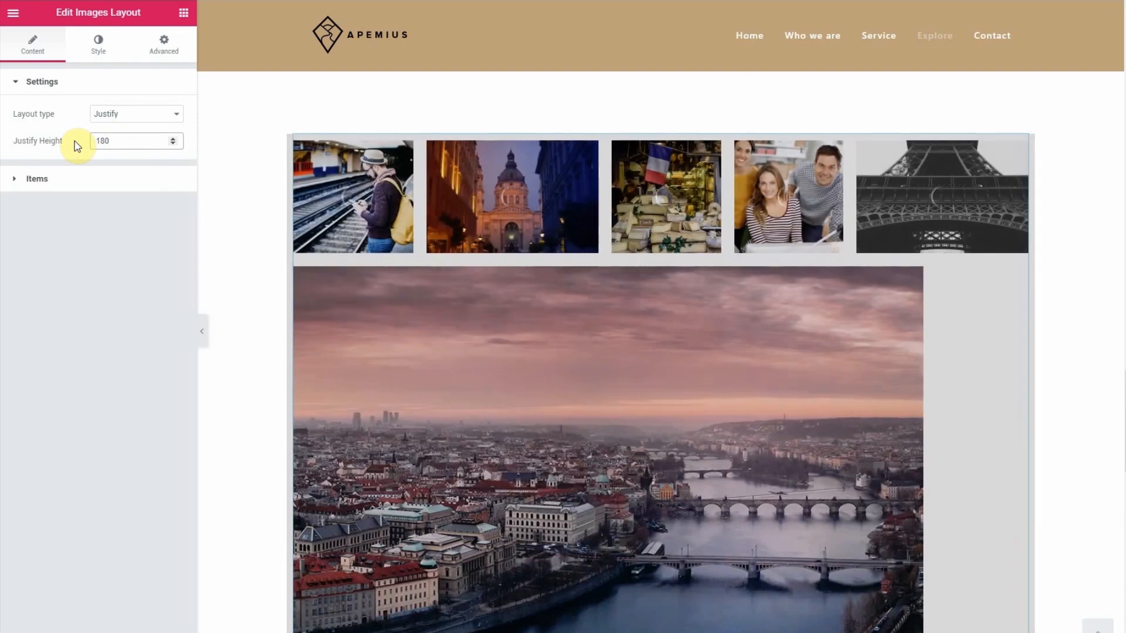
left_click(131, 140)
type("400")
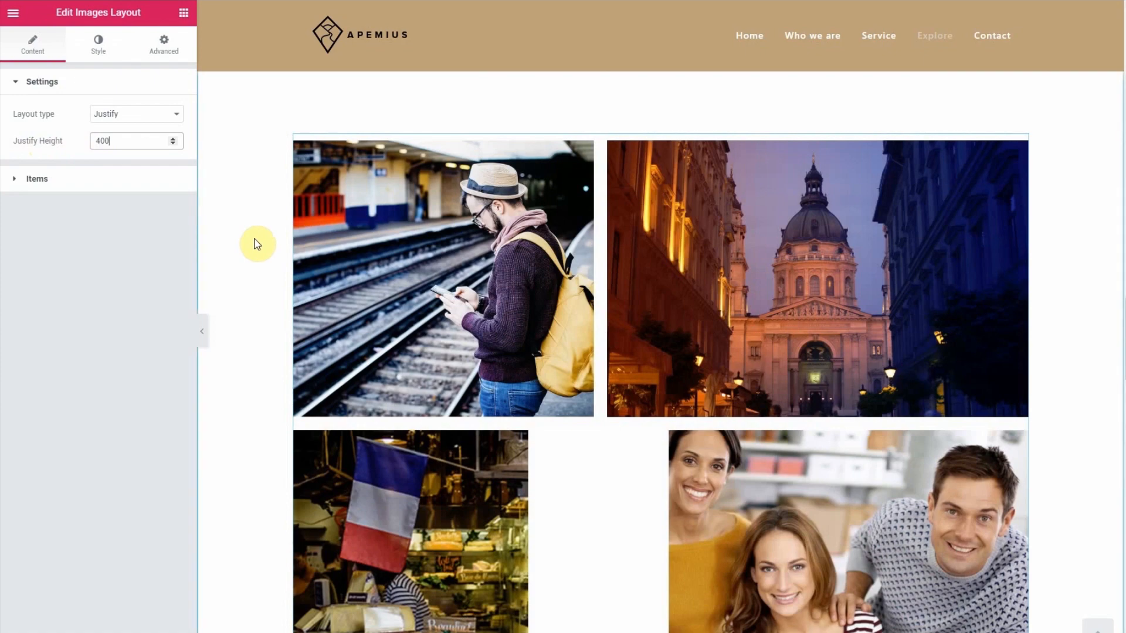
left_click(135, 113)
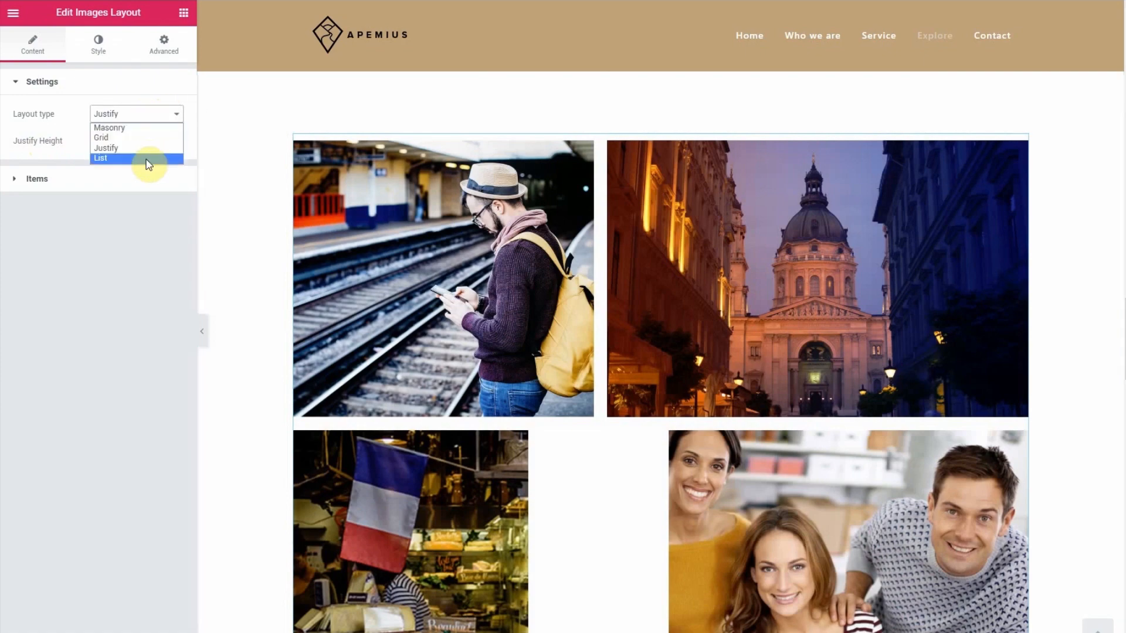
Choose the List layout for stacked full-width photos, then select the parent Column in the Navigator.
left_click(99, 157)
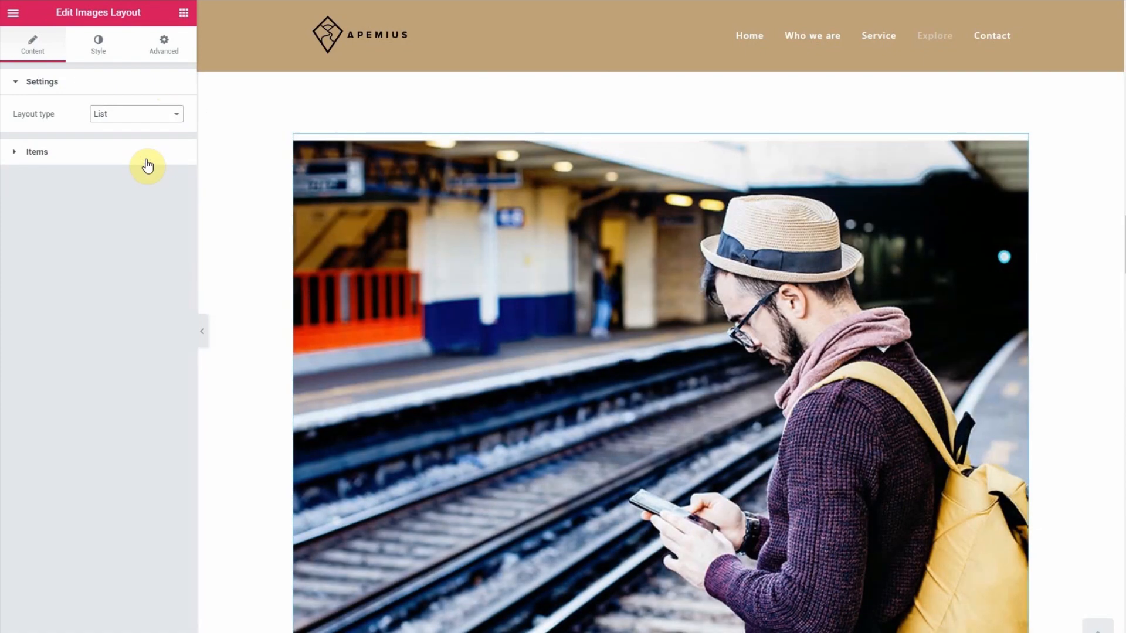
scroll("down", 3)
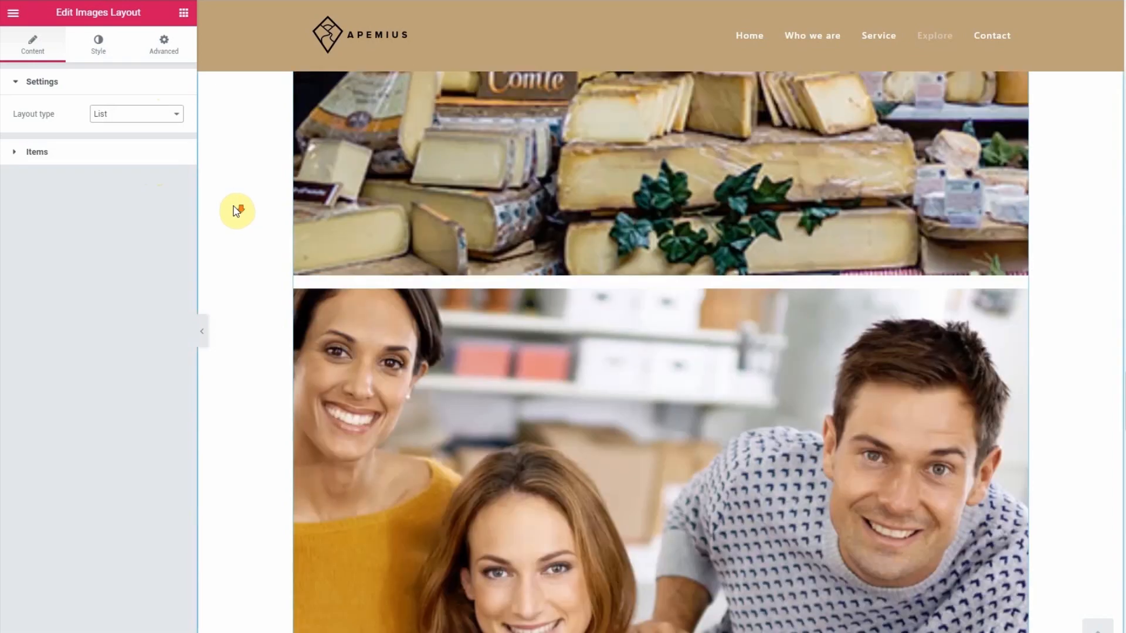
scroll("down", 3)
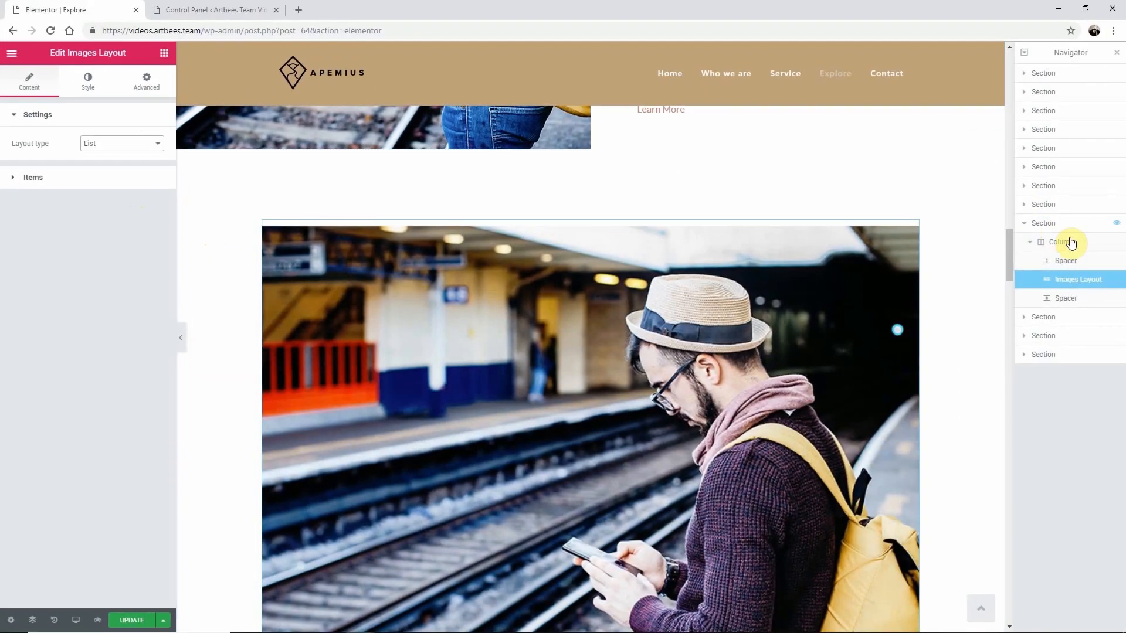
left_click(1061, 242)
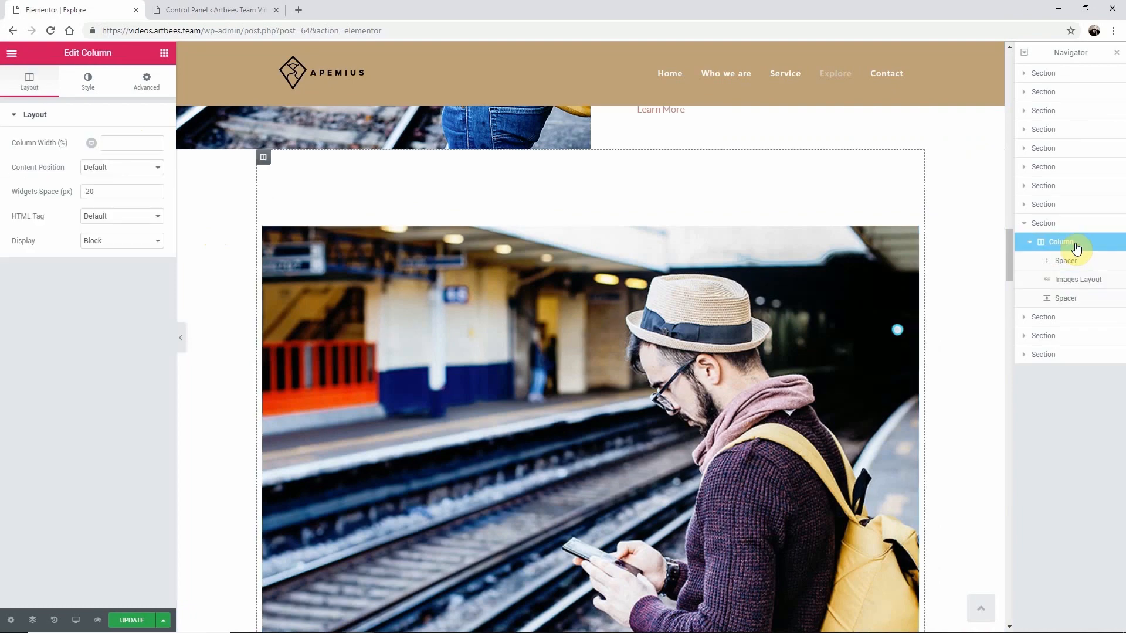